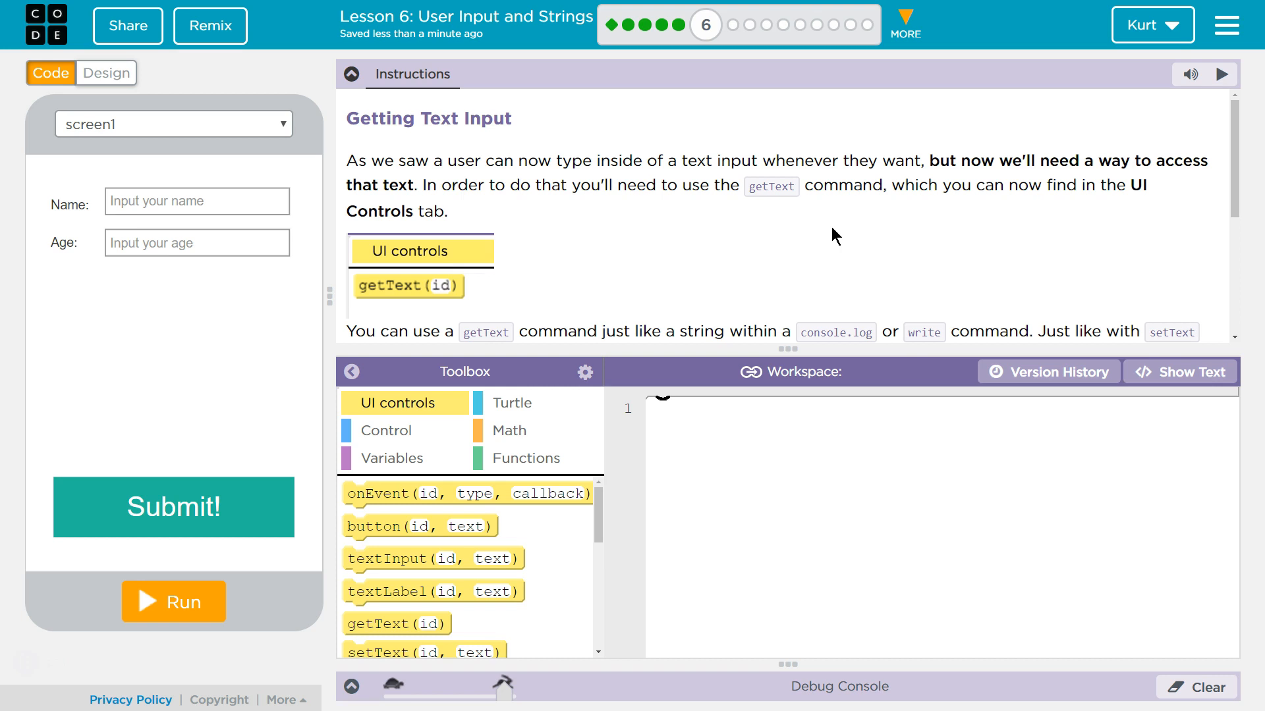
{"action": "mouse_move", "coordinate": [587, 241]}
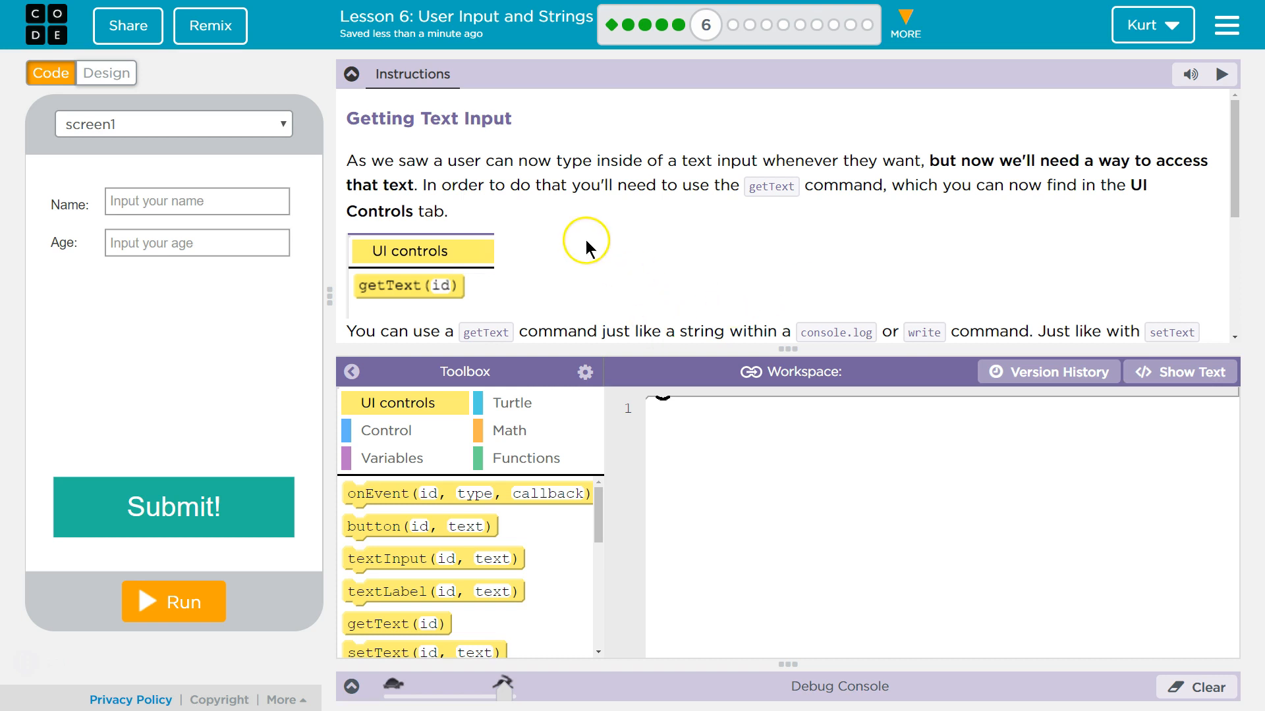
{"action": "mouse_move", "coordinate": [562, 243]}
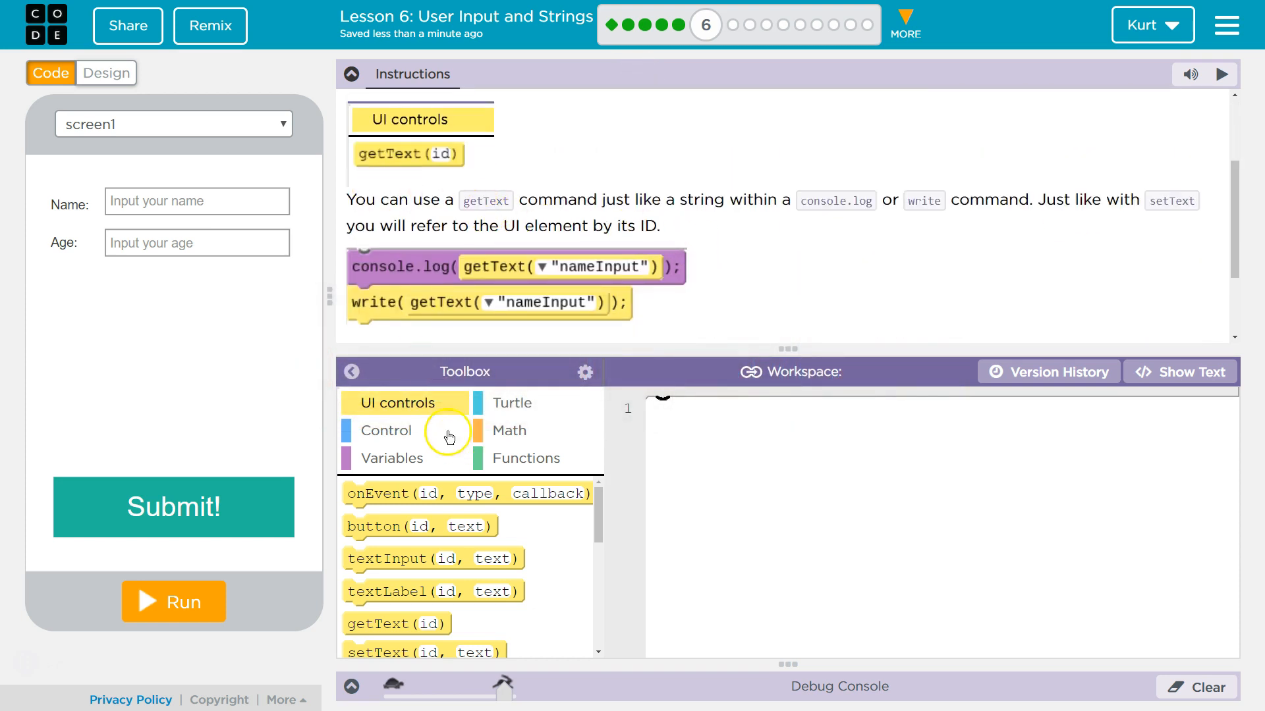
{"action": "mouse_move", "coordinate": [439, 244]}
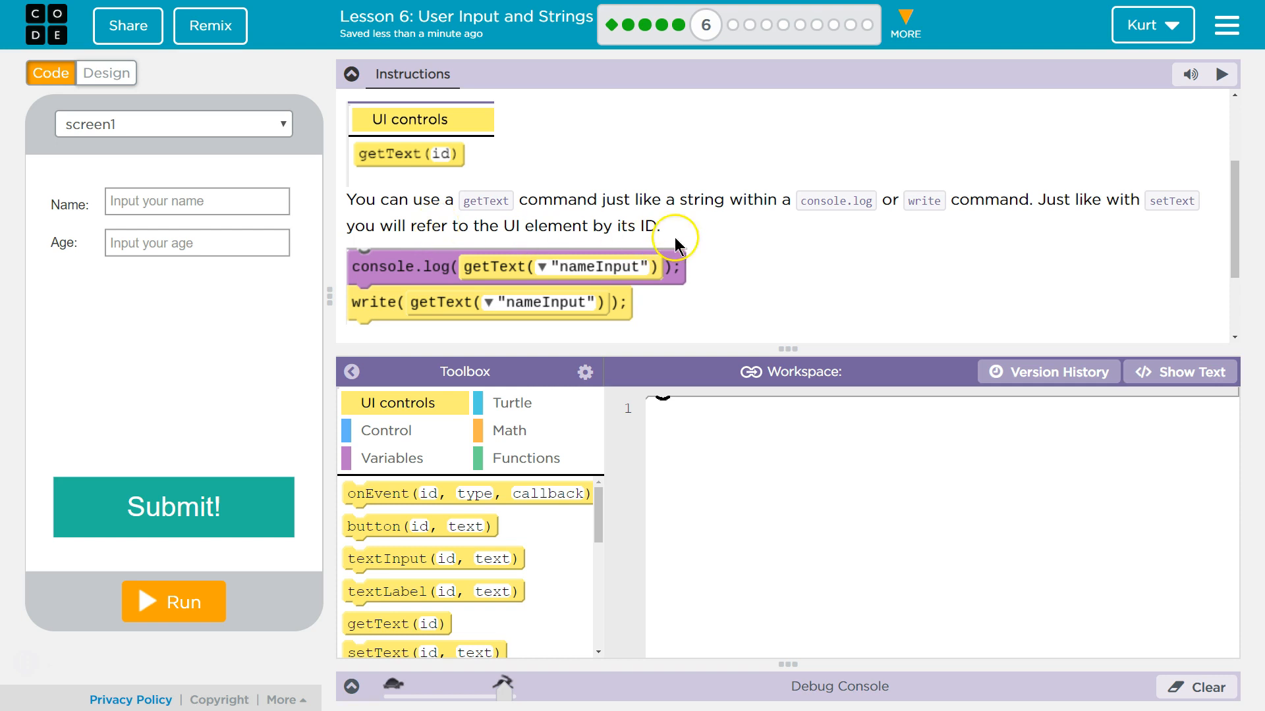
{"action": "mouse_move", "coordinate": [959, 219]}
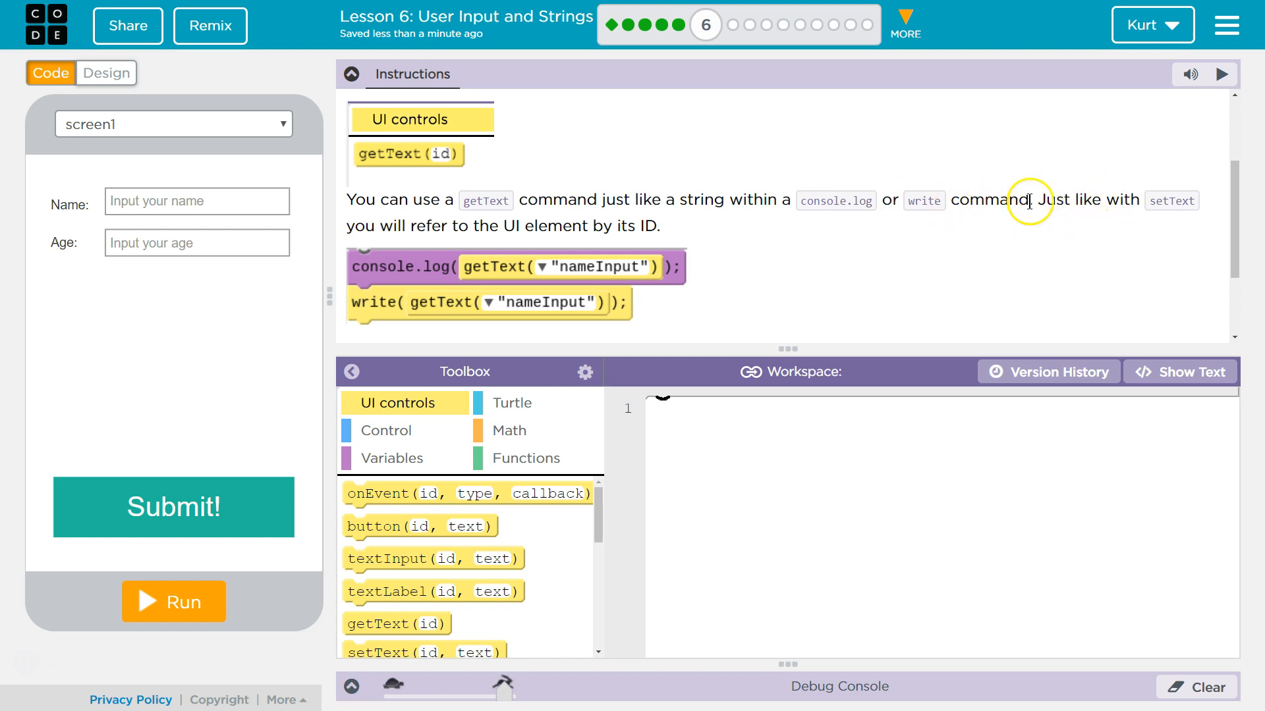
{"action": "mouse_move", "coordinate": [449, 234]}
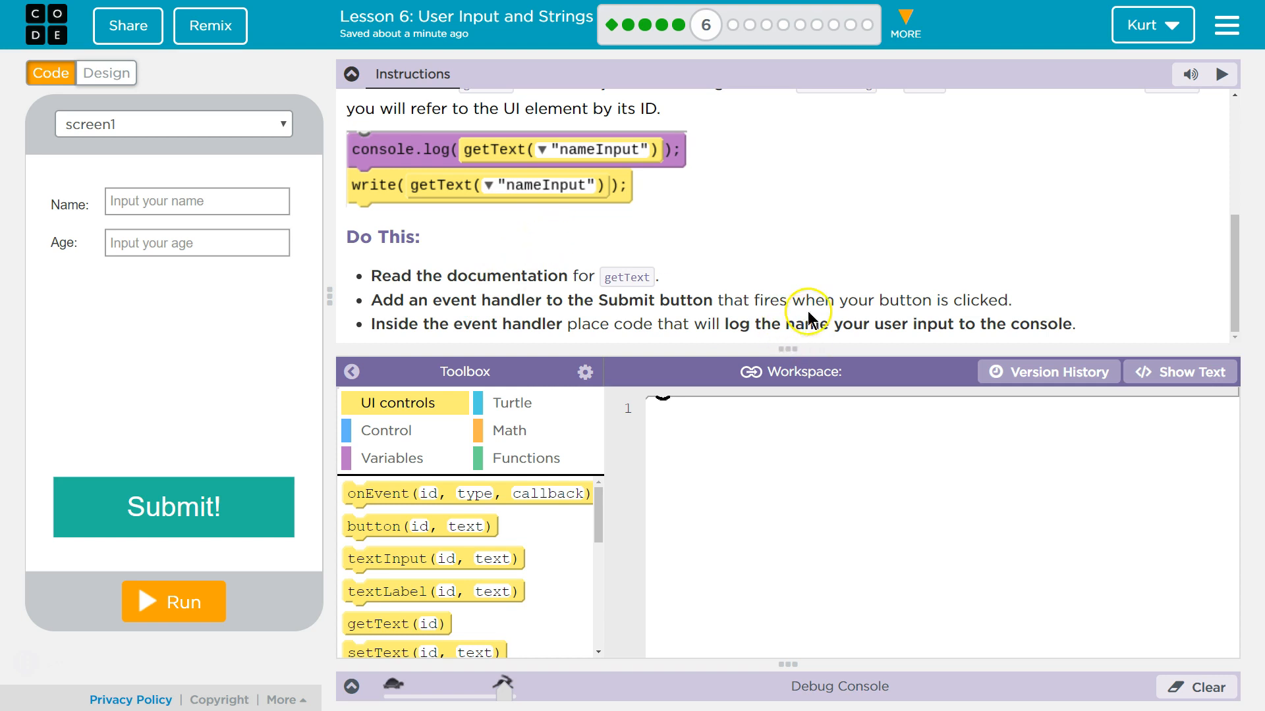
{"action": "mouse_move", "coordinate": [676, 334]}
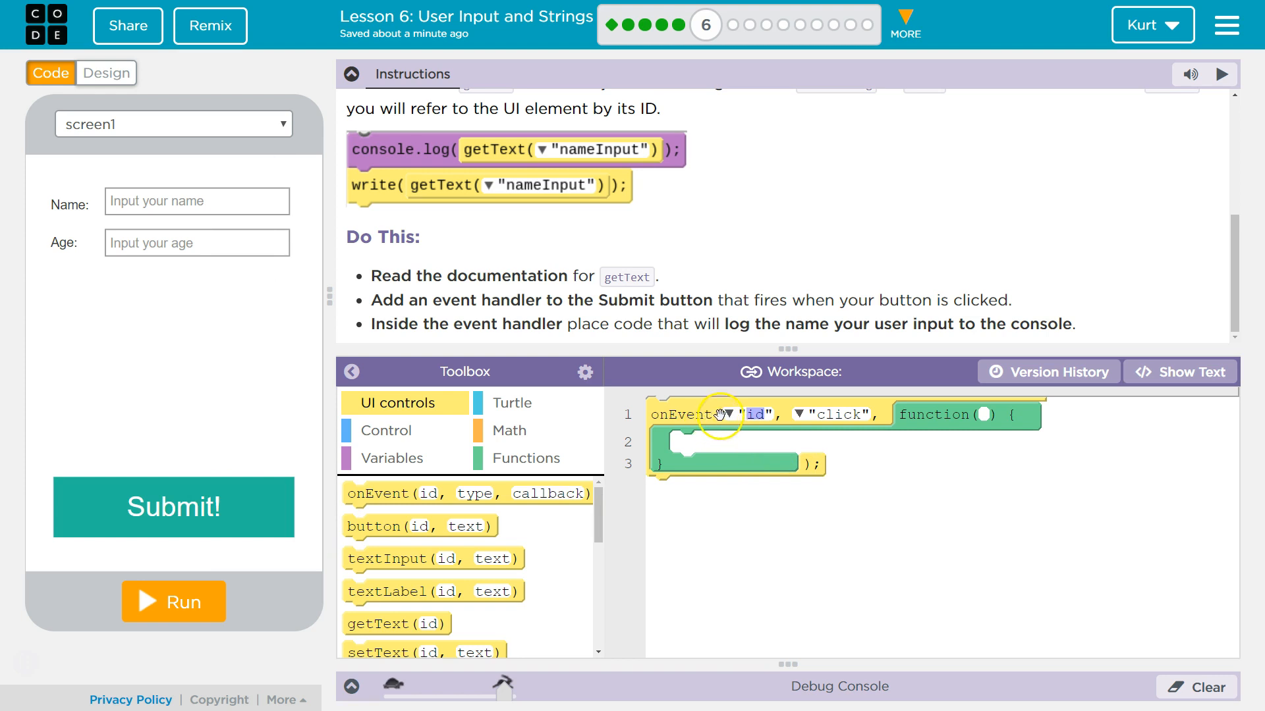
Set the onEvent click handler's element id to submitBtn
{"action": "left_click", "coordinate": [731, 414]}
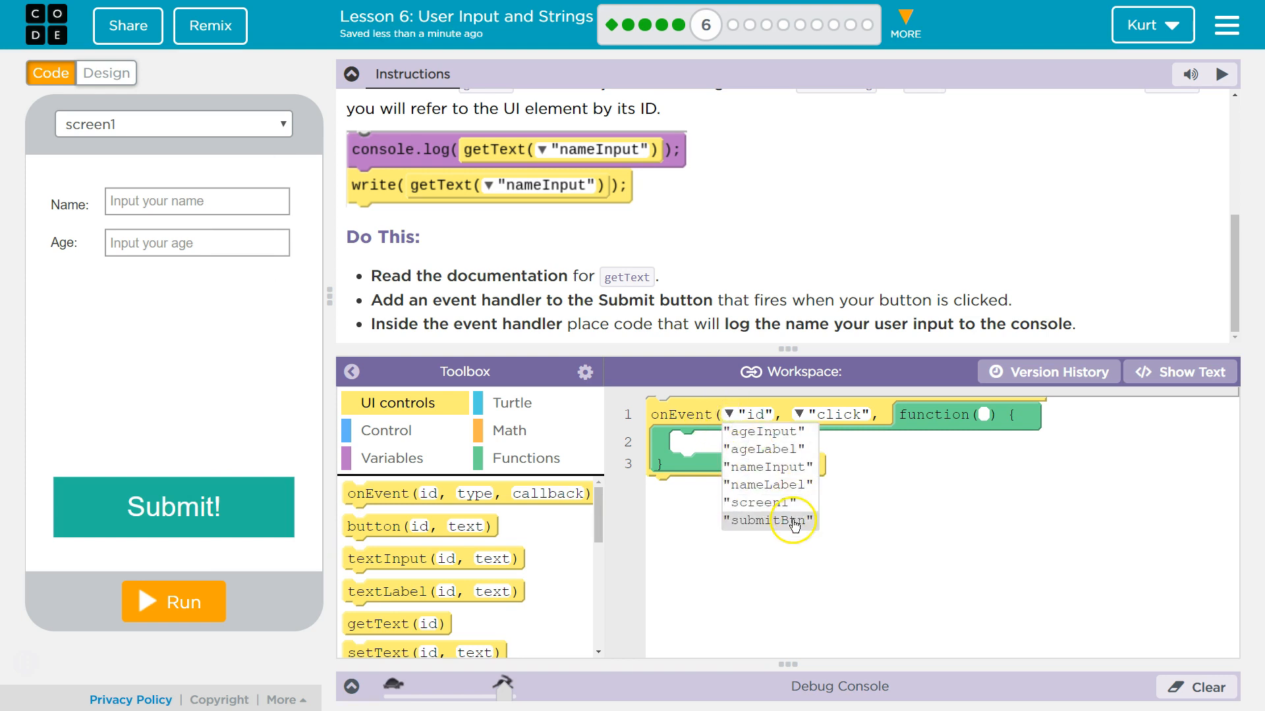
{"action": "left_click", "coordinate": [763, 521]}
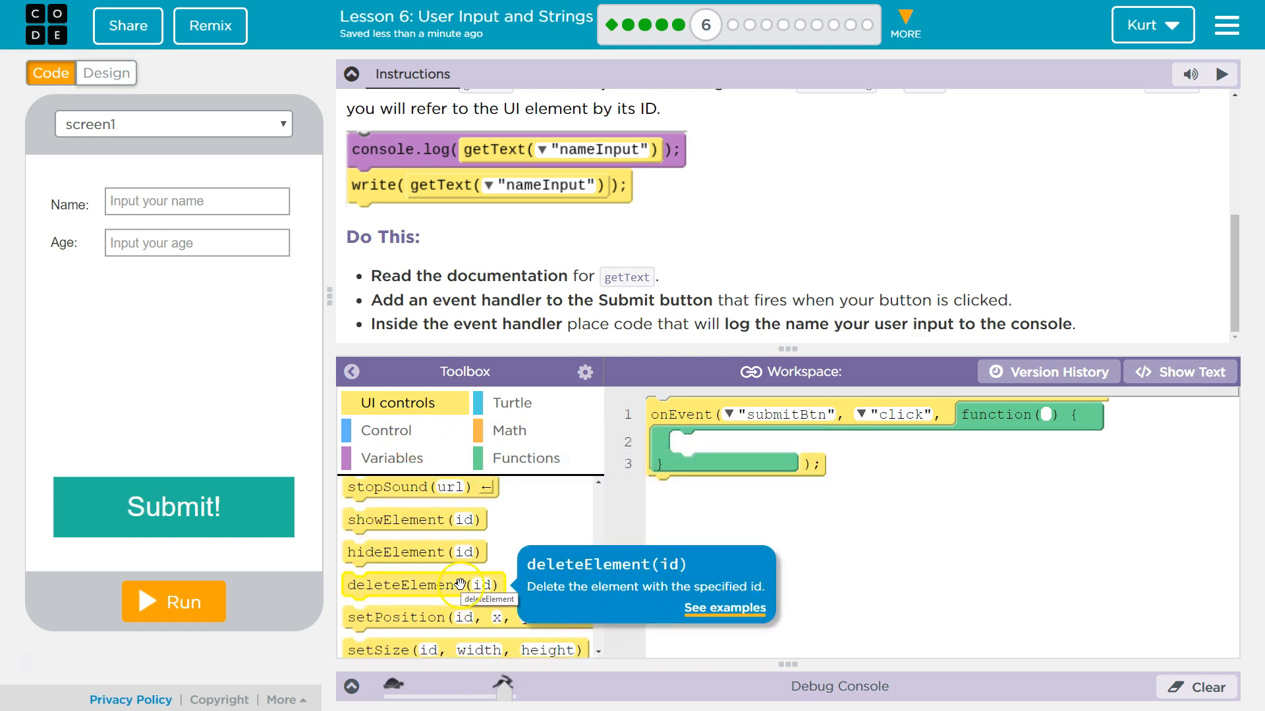
{"action": "left_click", "coordinate": [391, 459]}
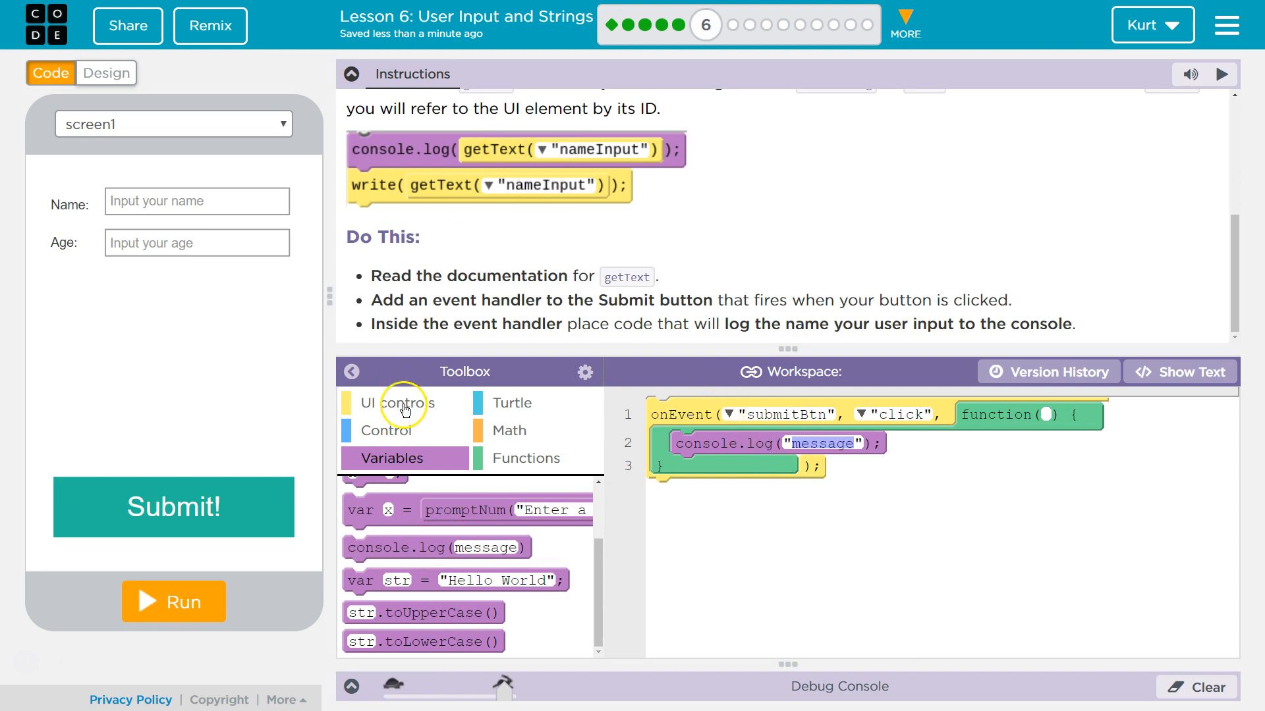
Place getText("nameInput") as the console.log message inside the handler
{"action": "left_click", "coordinate": [396, 403]}
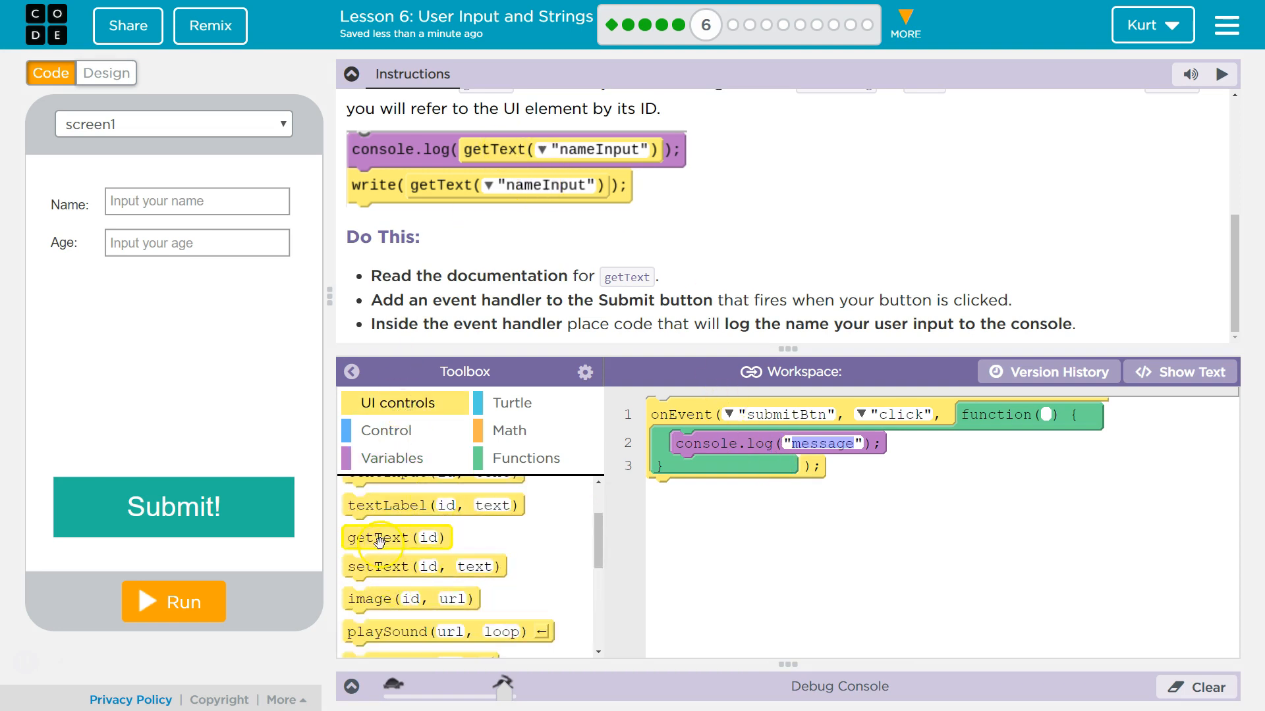
{"action": "left_click_drag", "start_coordinate": [395, 538], "coordinate": [818, 448]}
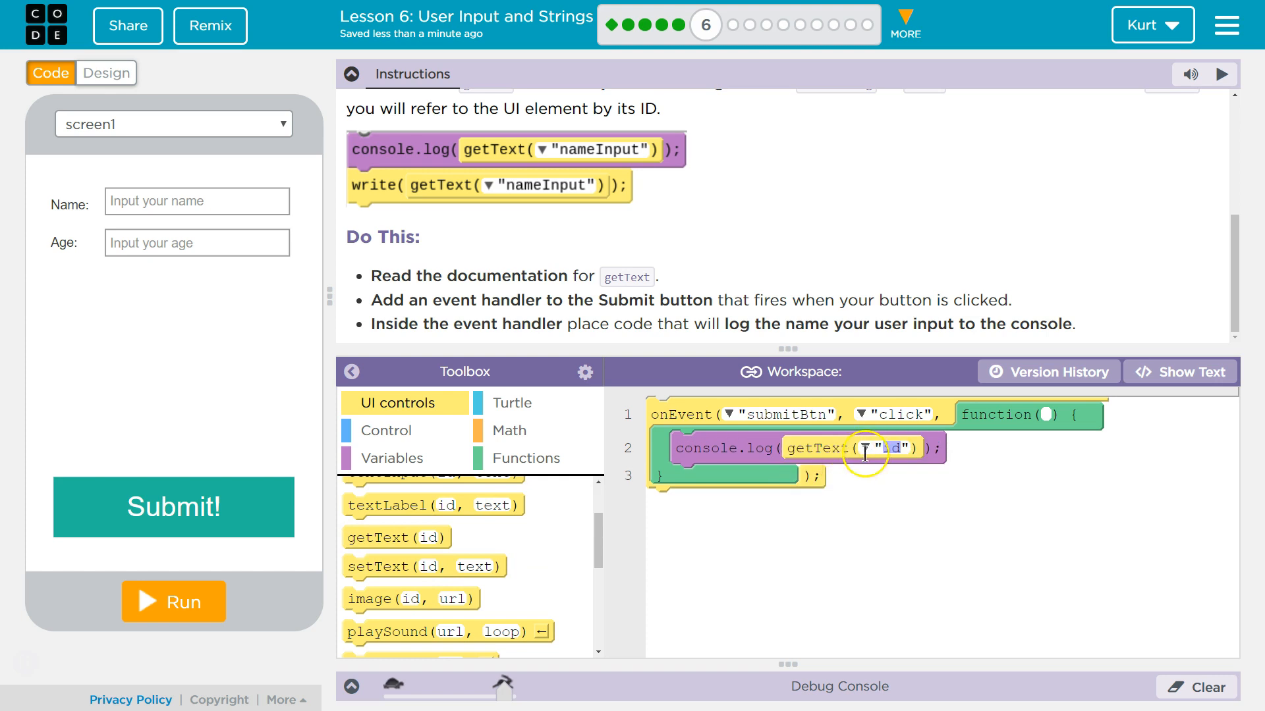
{"action": "left_click", "coordinate": [867, 448]}
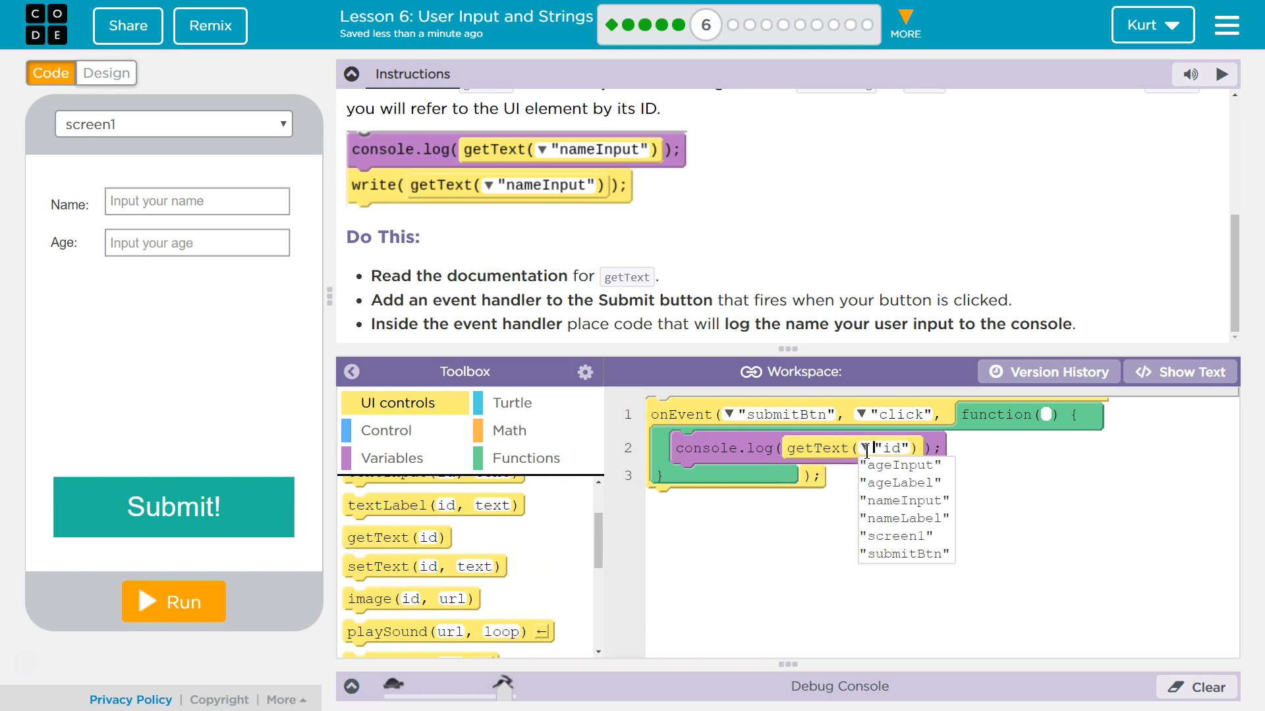
{"action": "mouse_move", "coordinate": [867, 450]}
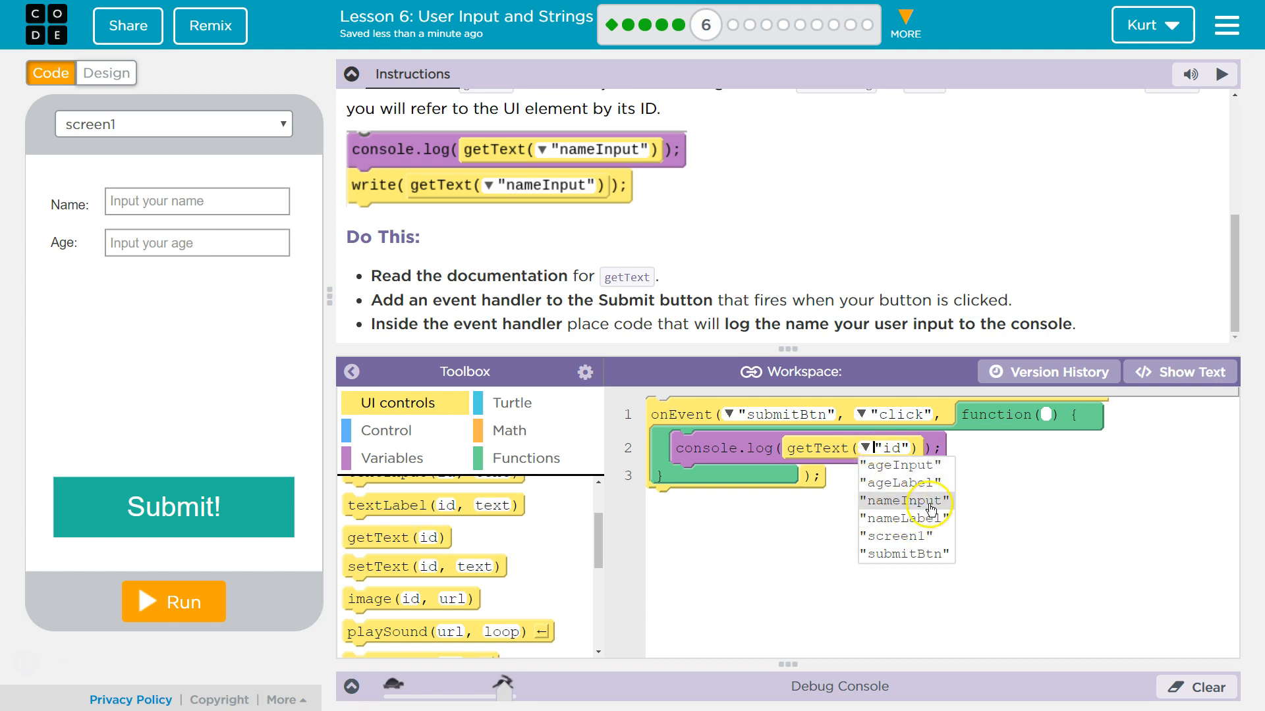
{"action": "left_click", "coordinate": [907, 500]}
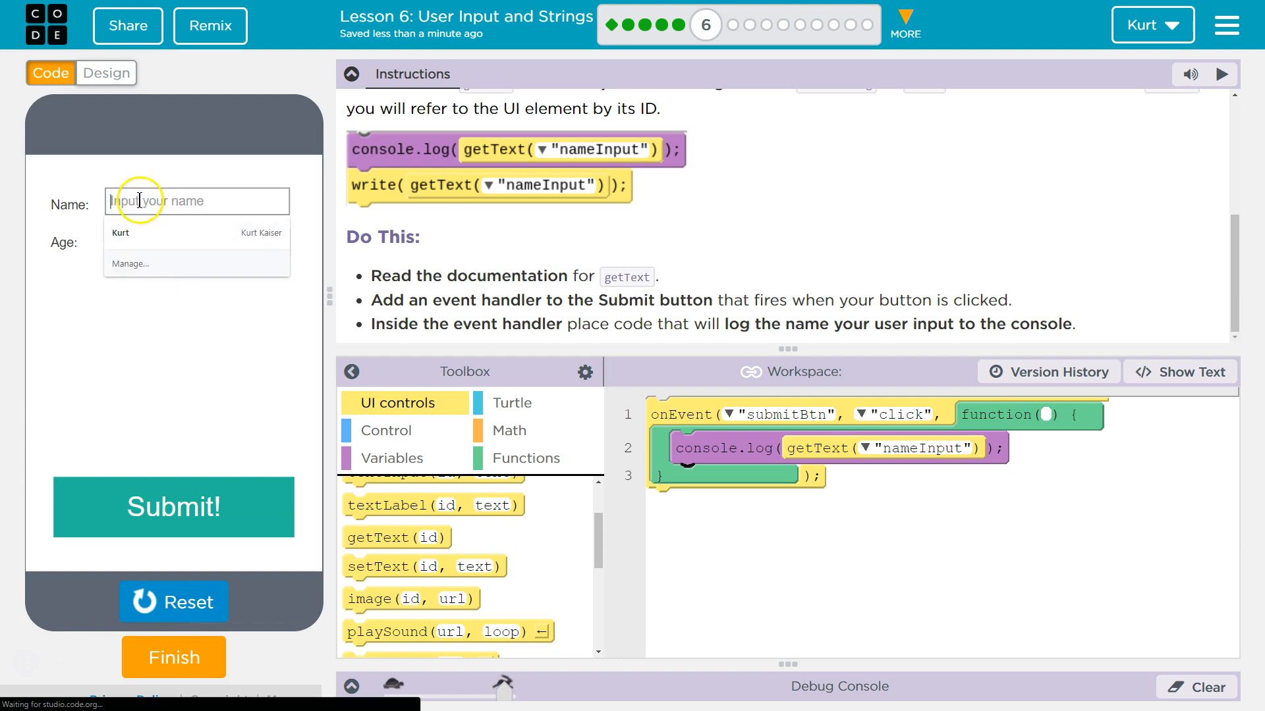
Enter the name Kaiser and age 32, then submit to confirm it logs
{"action": "type", "text": "Kurt"}
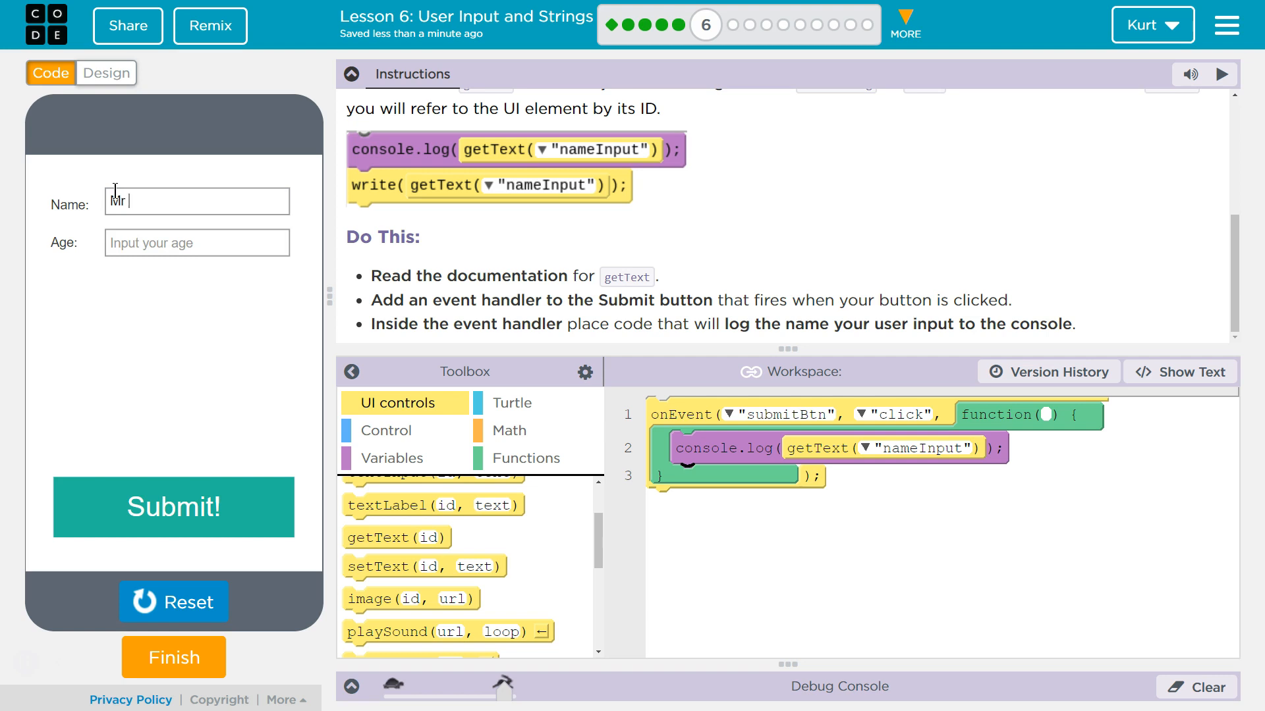
{"action": "type", "text": ". Kaiser"}
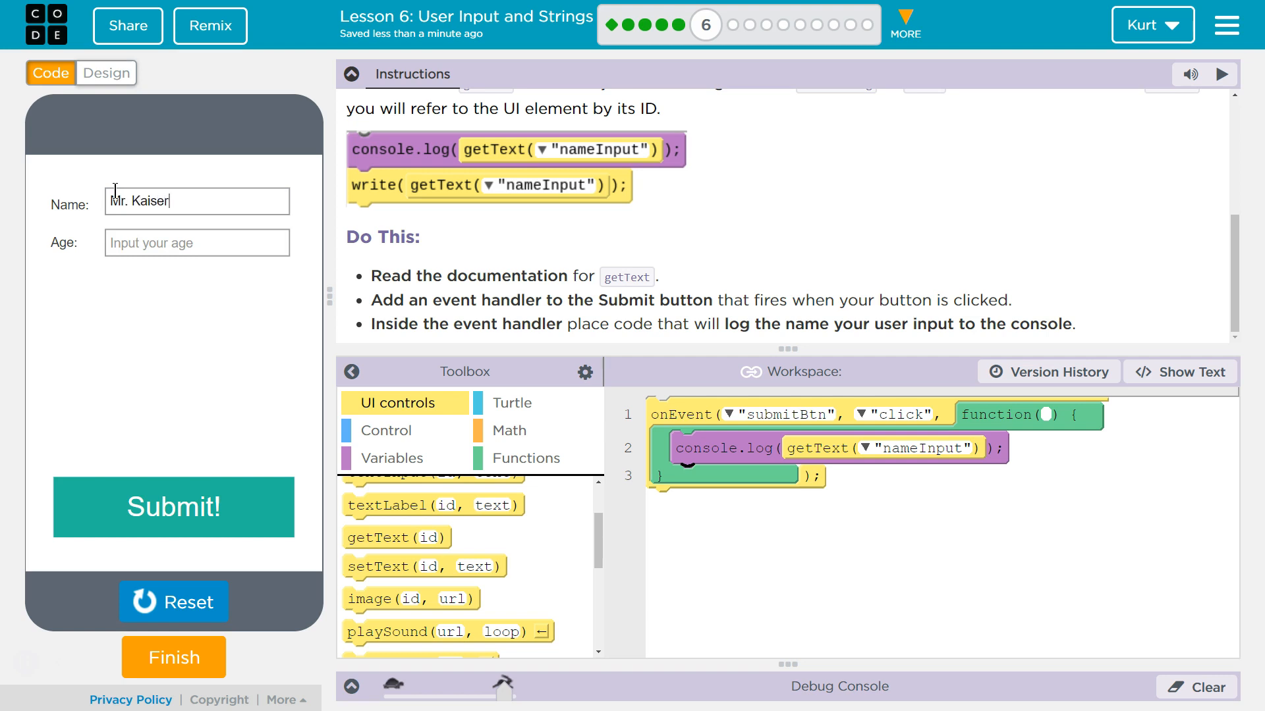
{"action": "type", "text": "32"}
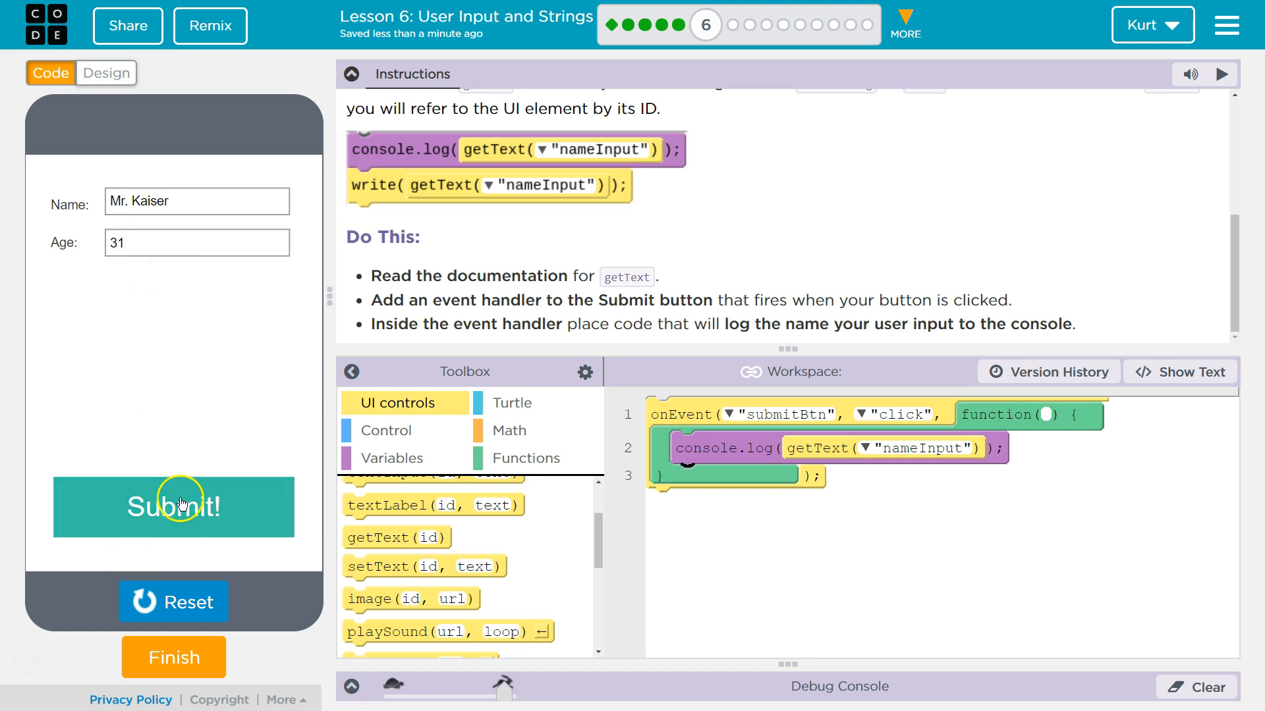
{"action": "left_click", "coordinate": [173, 507]}
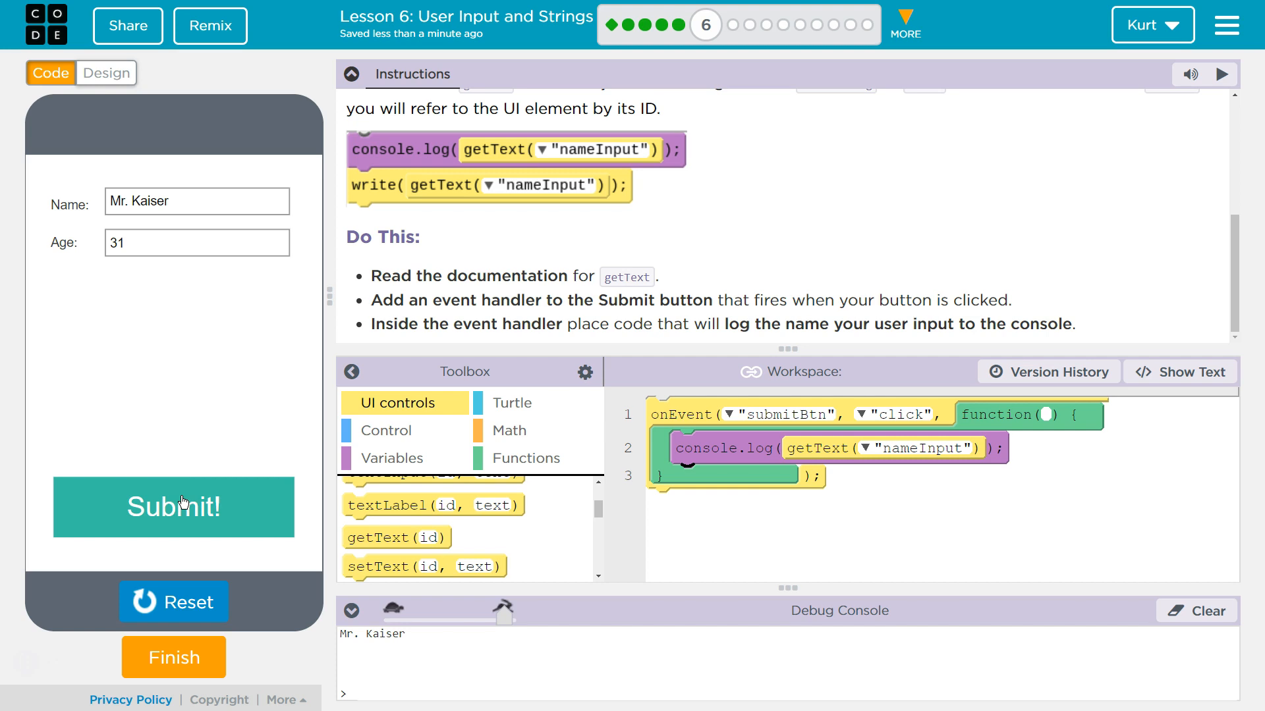
{"action": "mouse_move", "coordinate": [1024, 539]}
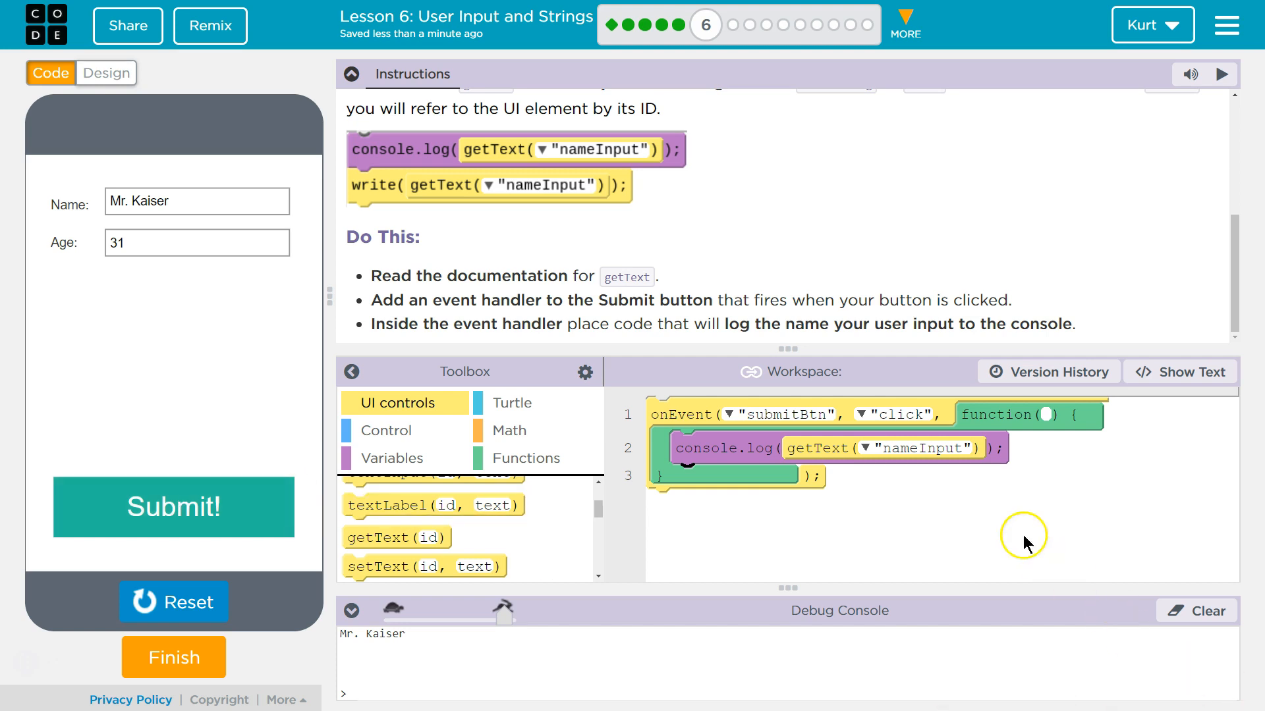